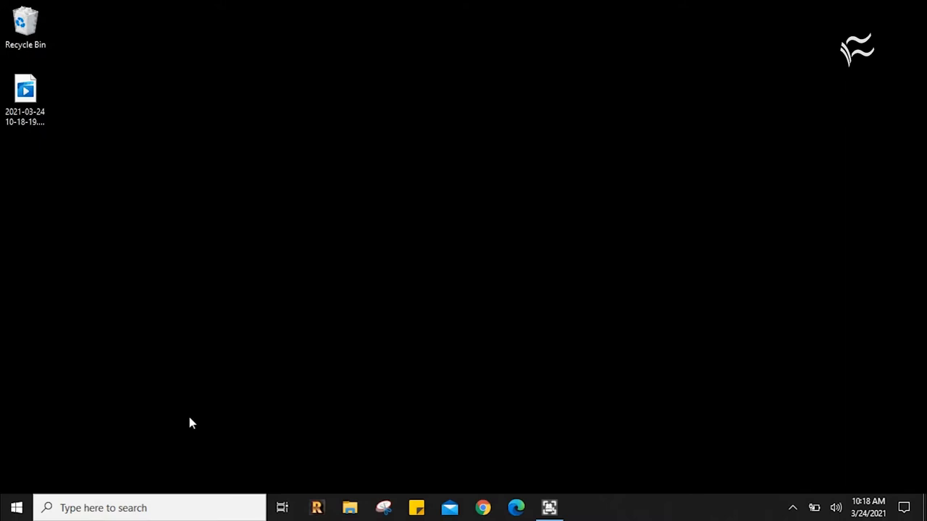
Search the Start menu for 'cmd'
click(16, 507)
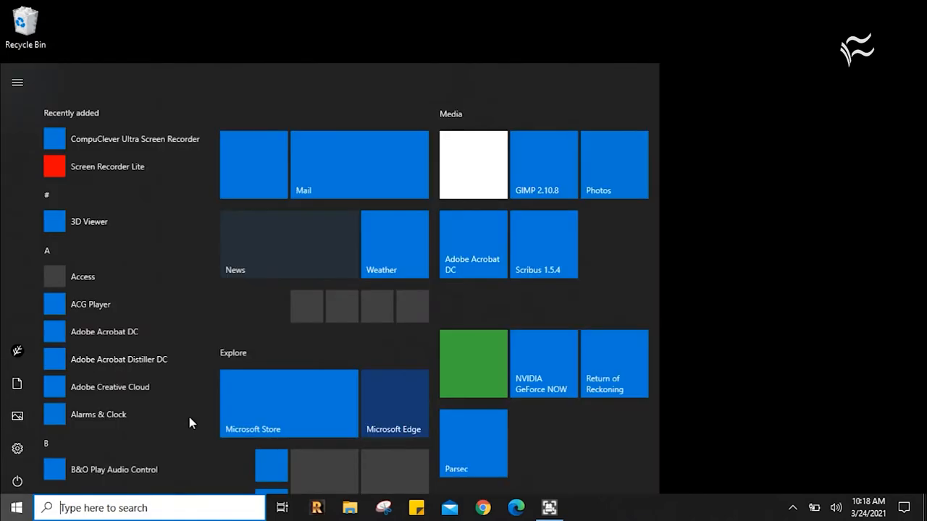
text(cmd)
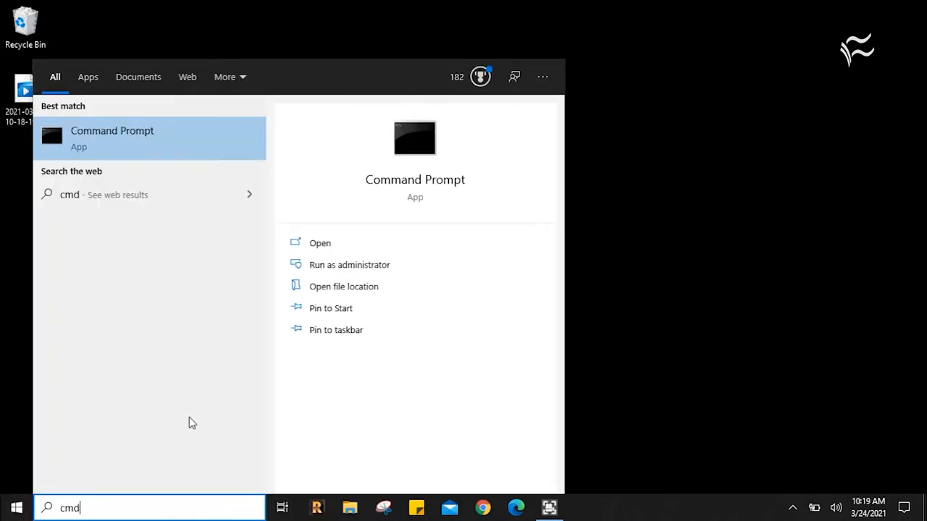
Launch Command Prompt and run ipconfig /flushdns to clear the DNS cache
click(112, 138)
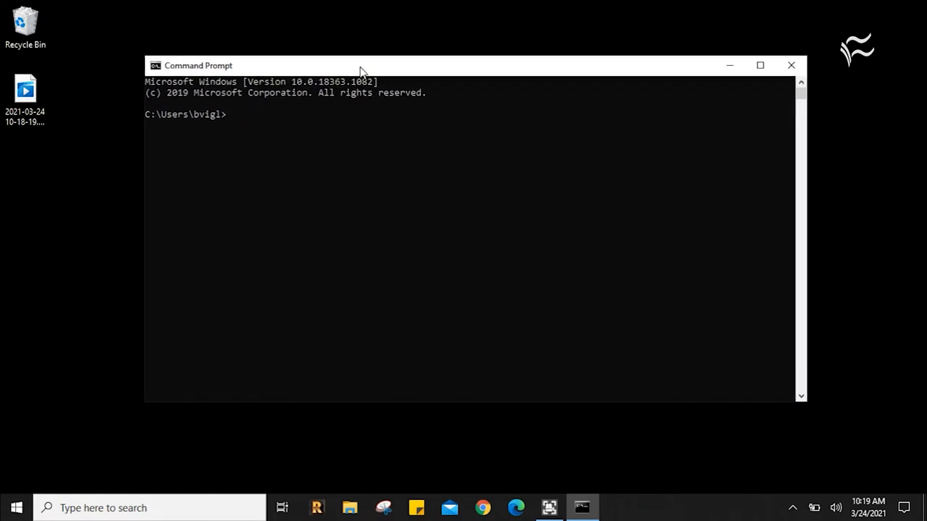
mouse_move(266, 172)
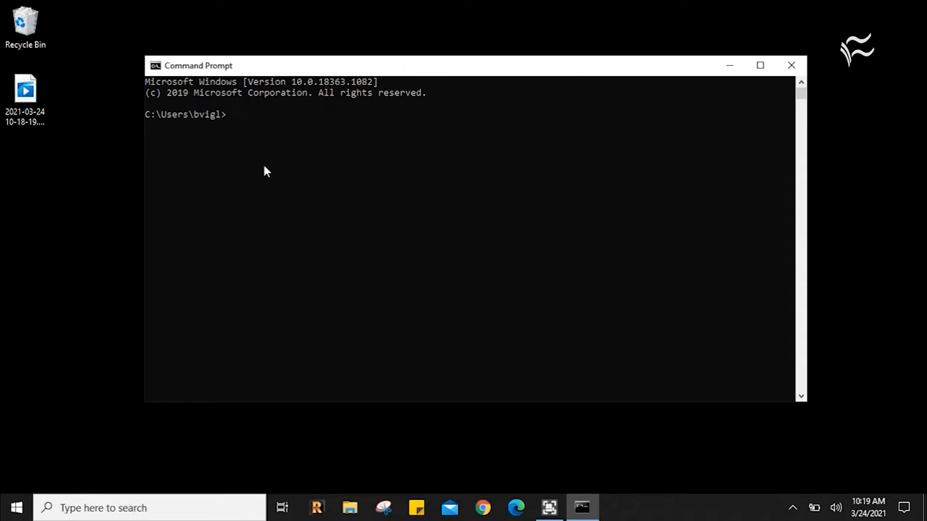
text(ipconfig /flushdns)
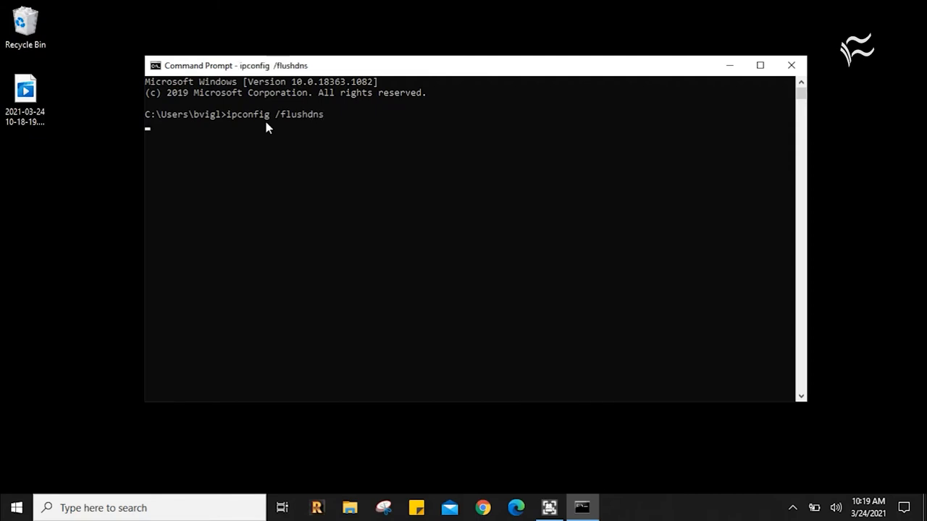
key(enter)
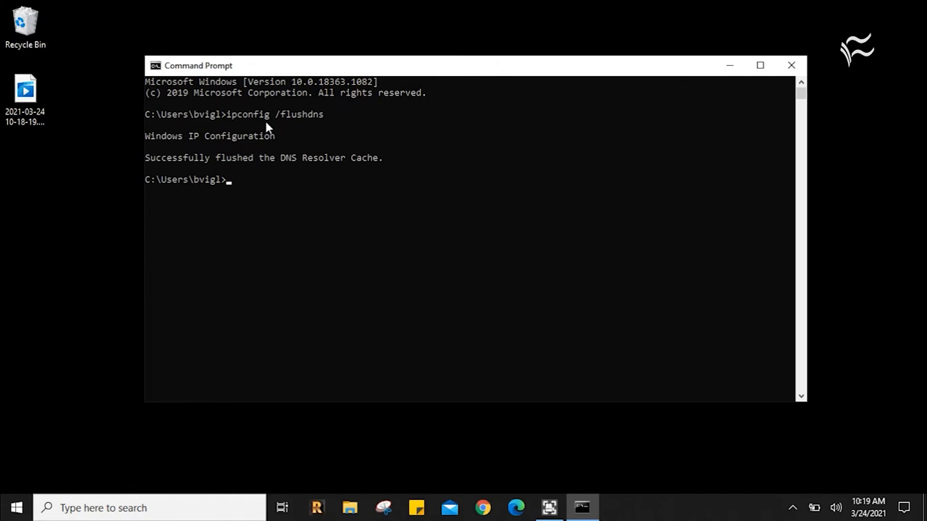
Run ipconfig /renew to renew the adapters' IP leases
text(ip)
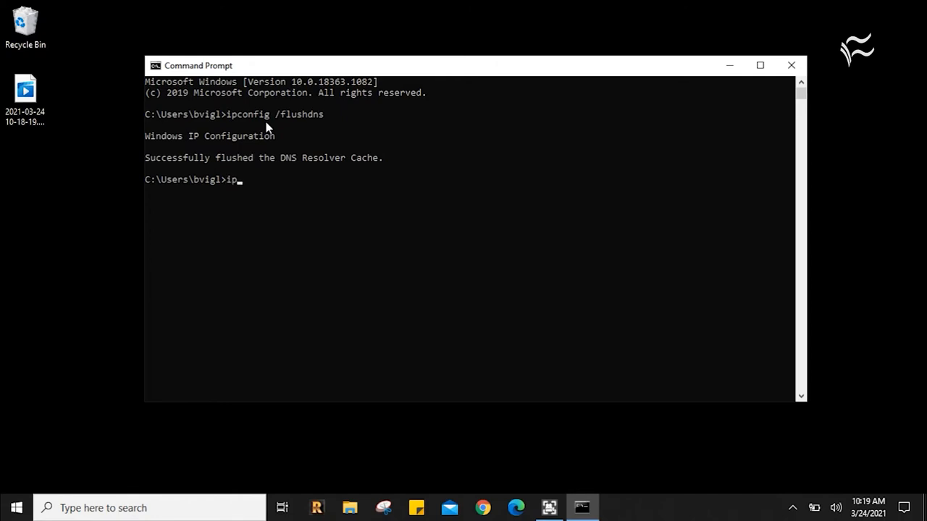
text(config)
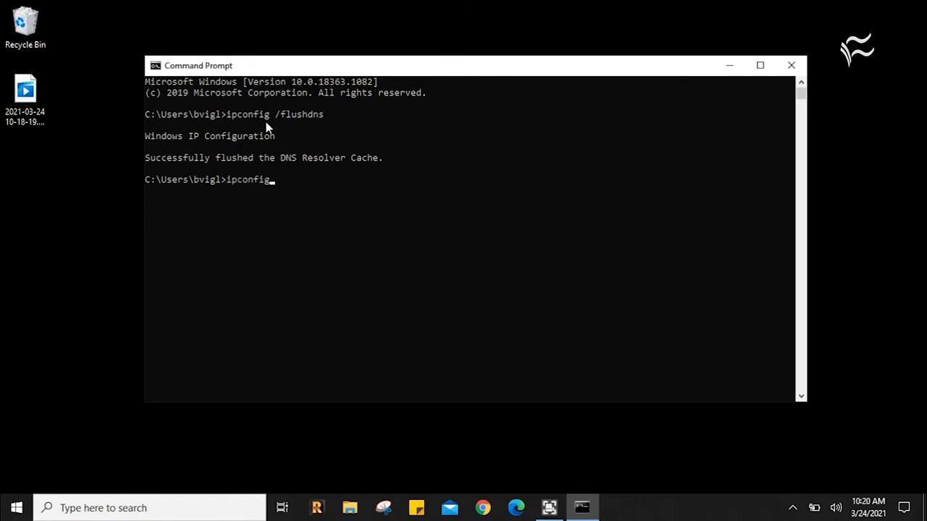
text(/)
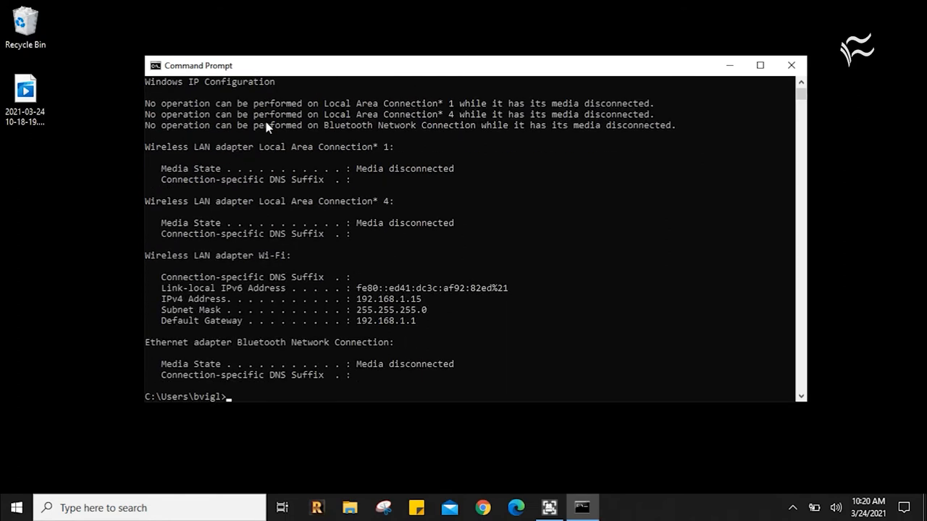
mouse_move(472, 128)
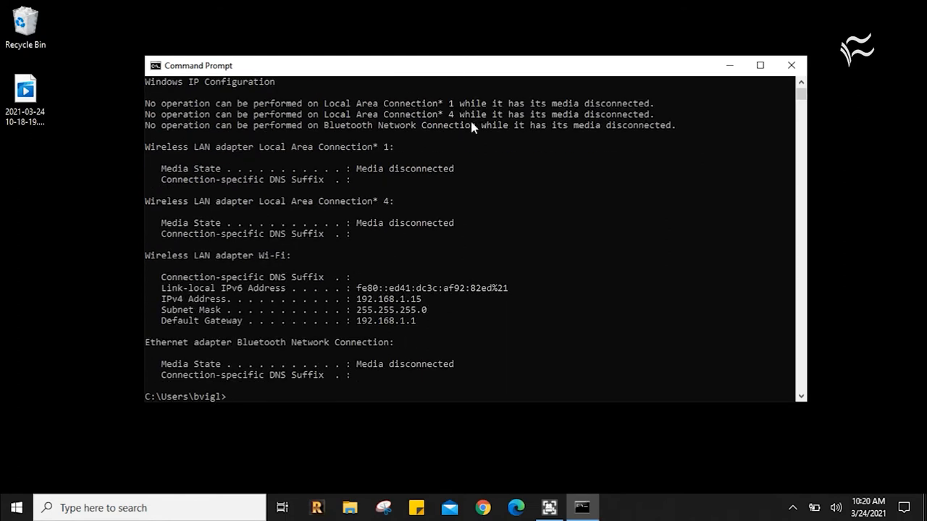
mouse_move(264, 168)
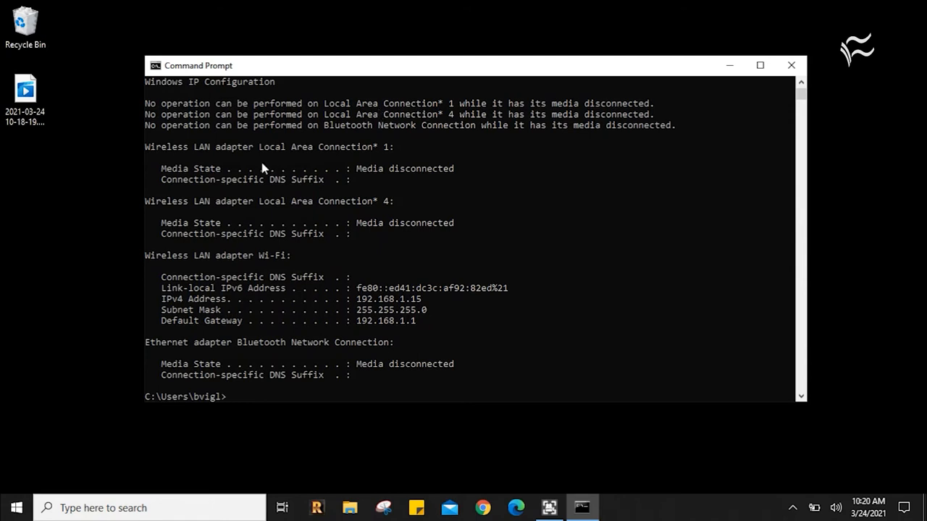
mouse_move(266, 264)
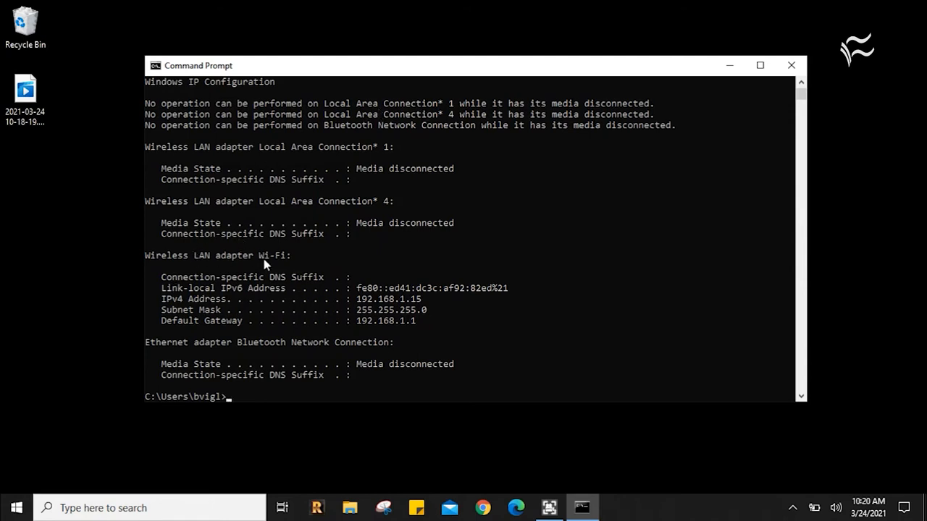
mouse_move(520, 265)
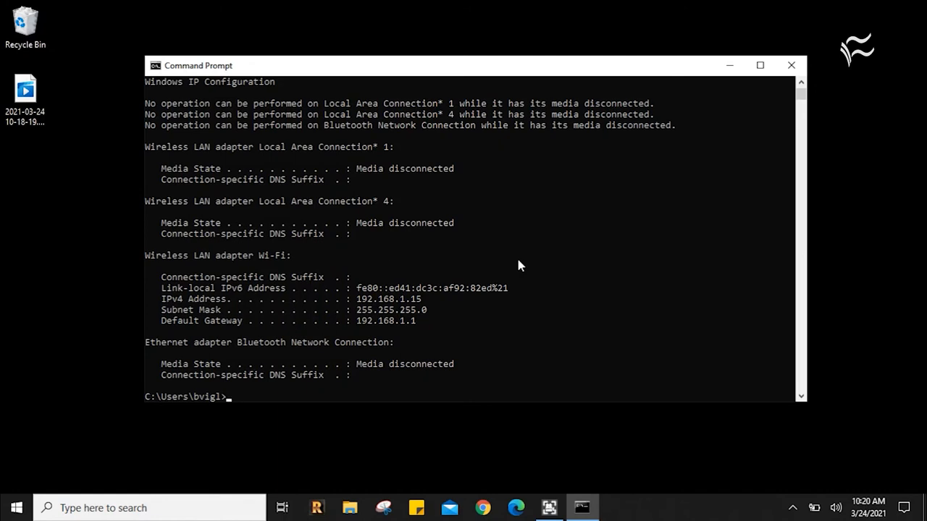
mouse_move(790, 65)
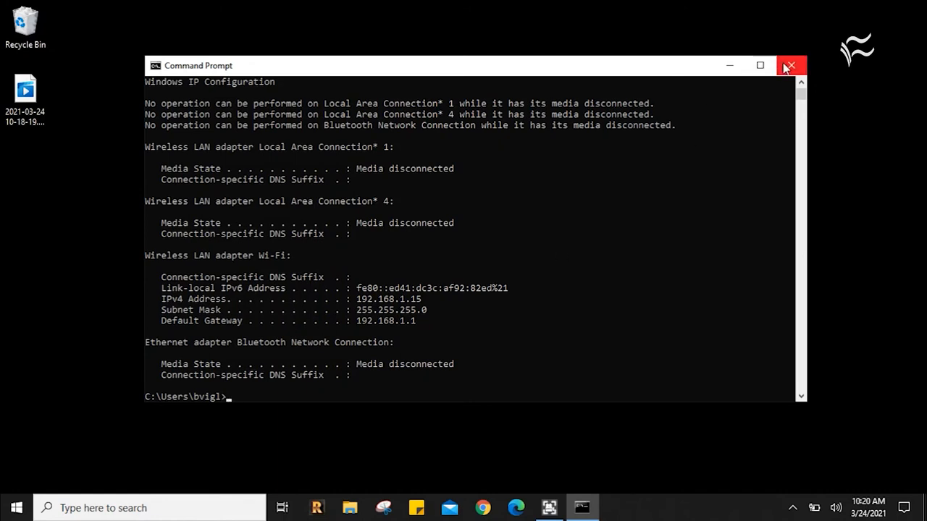
mouse_move(401, 69)
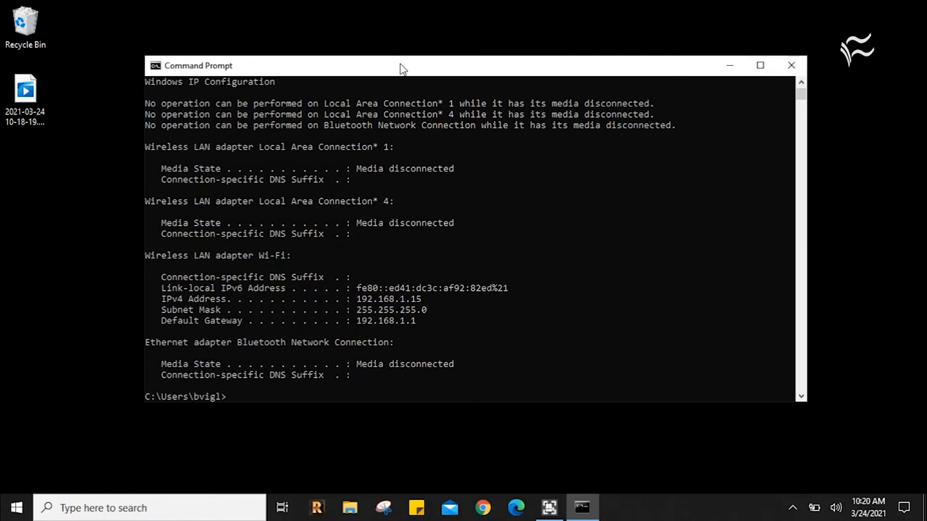
mouse_move(791, 65)
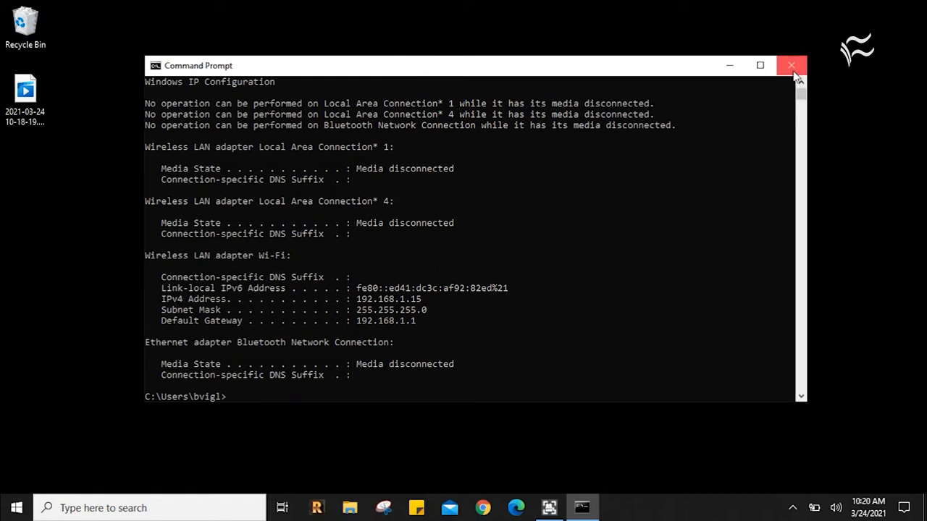
Close the first console and launch Command Prompt as administrator from Start search
click(789, 65)
text(c)
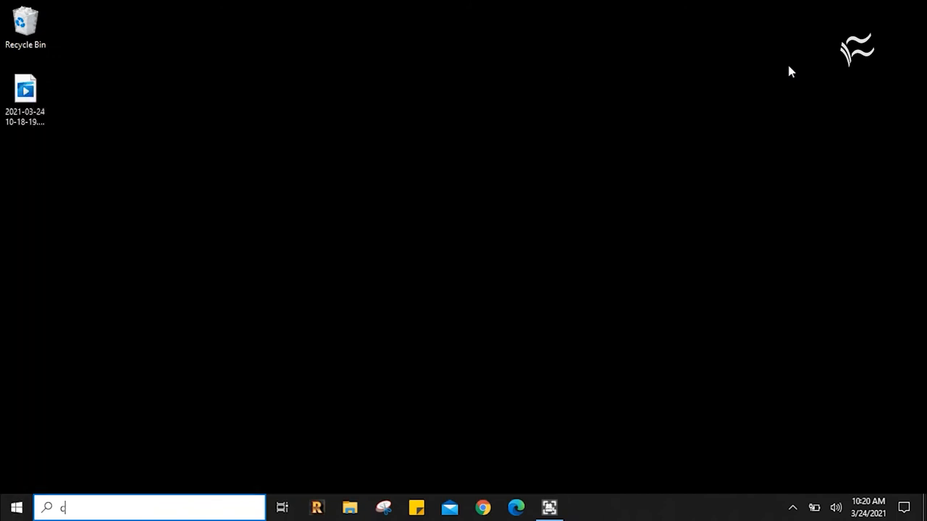
text(md)
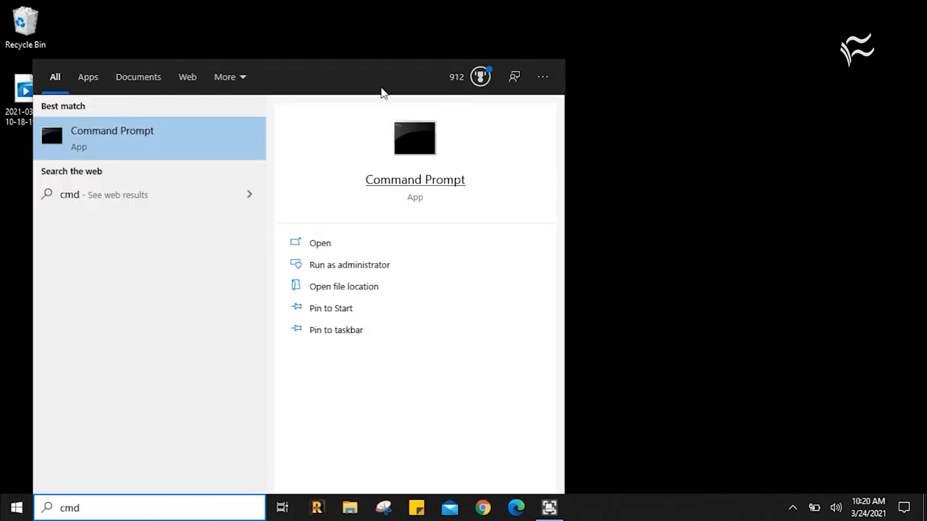
mouse_move(356, 268)
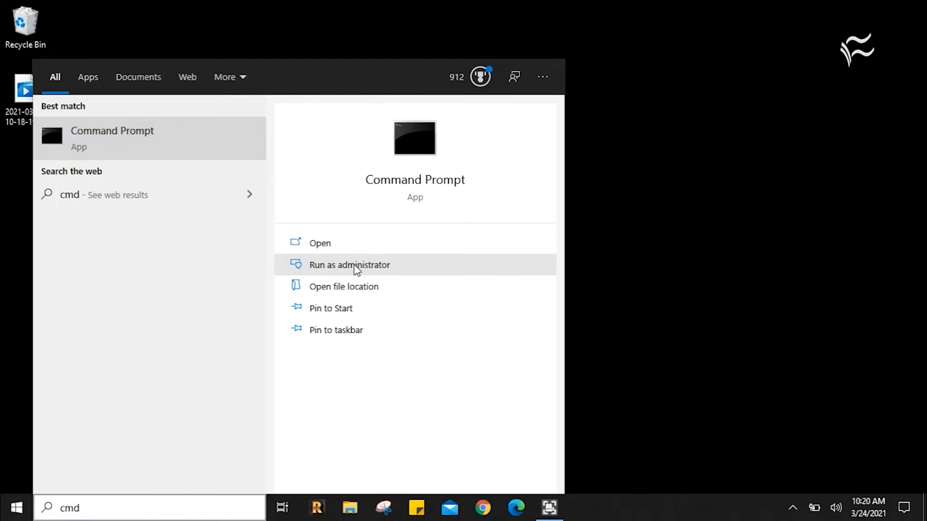
click(349, 265)
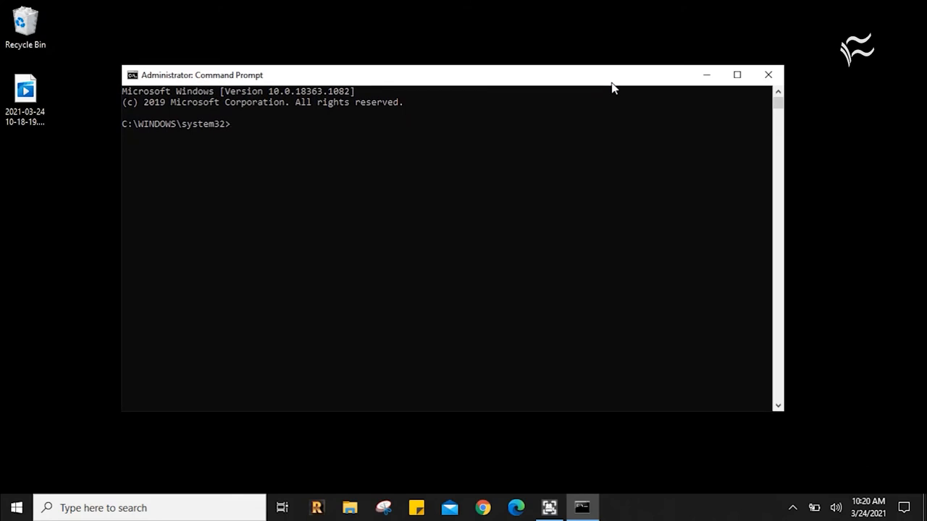
Enter 'netsh winsock reset' at the administrator prompt without running it
text(netsh)
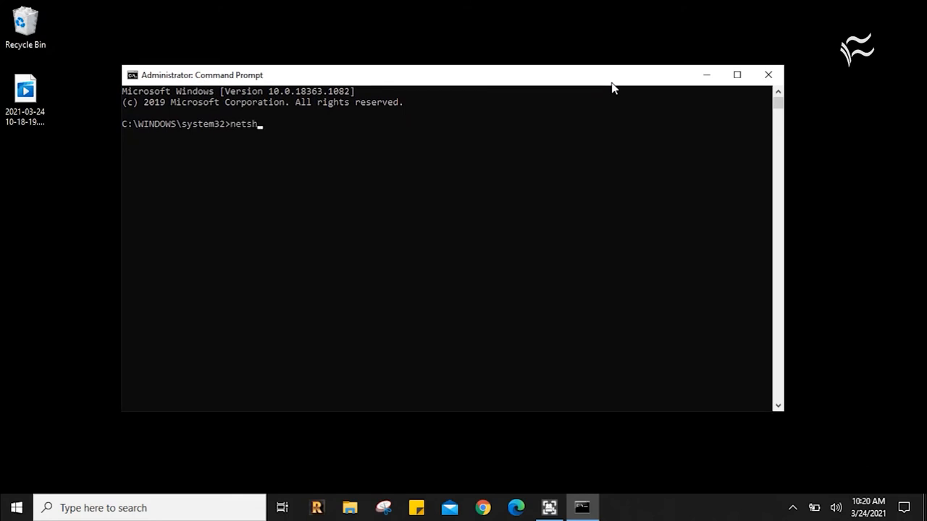
text(win)
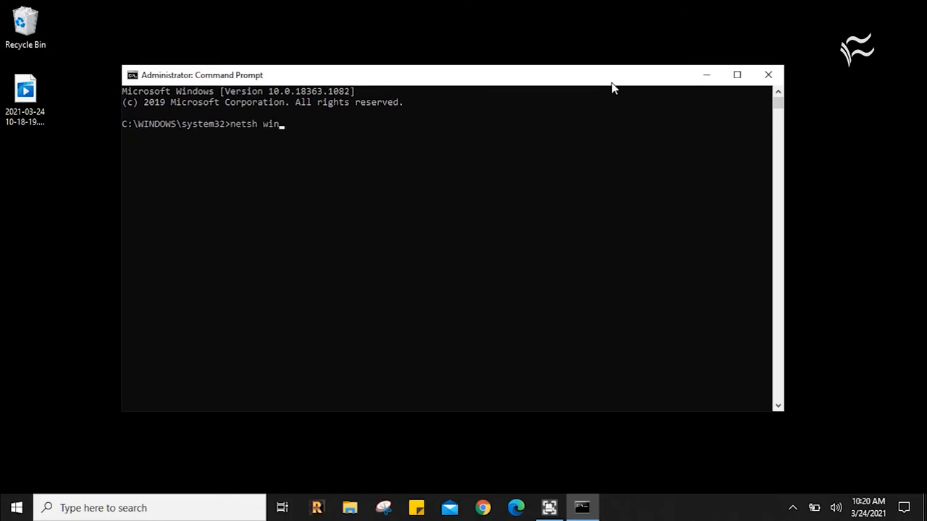
text(sock)
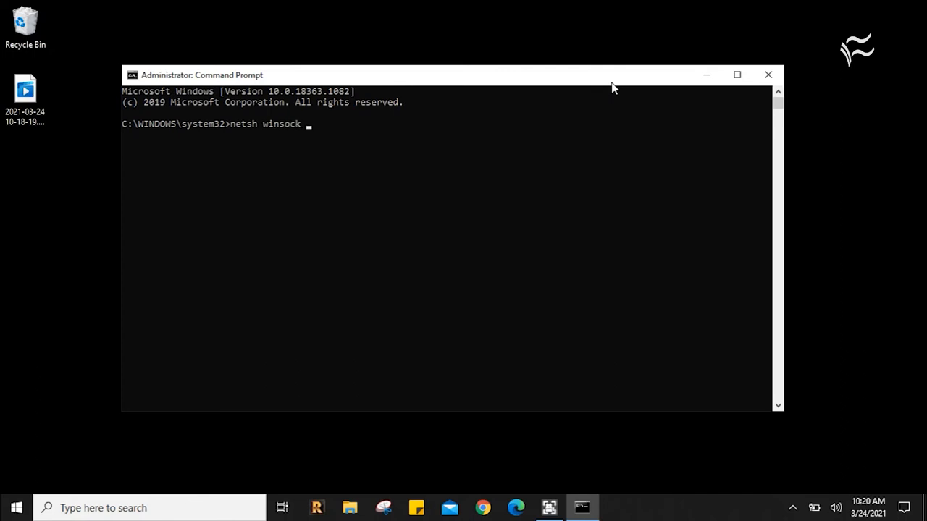
text(reset)
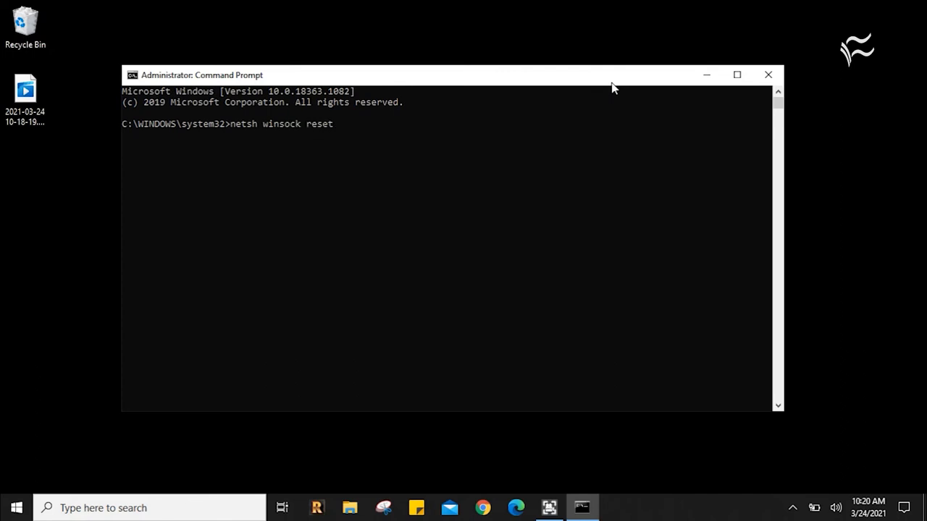